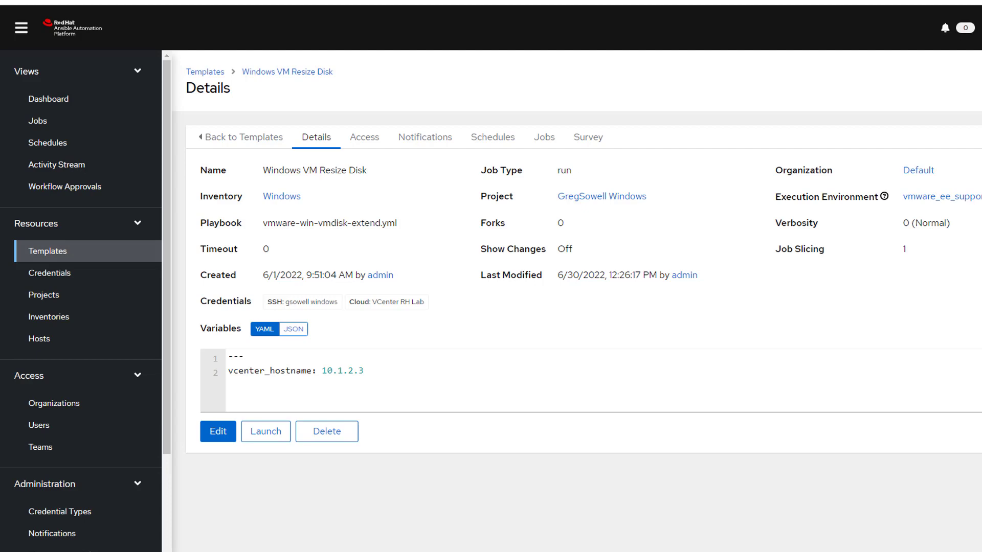
pyautogui.moveTo(326, 125)
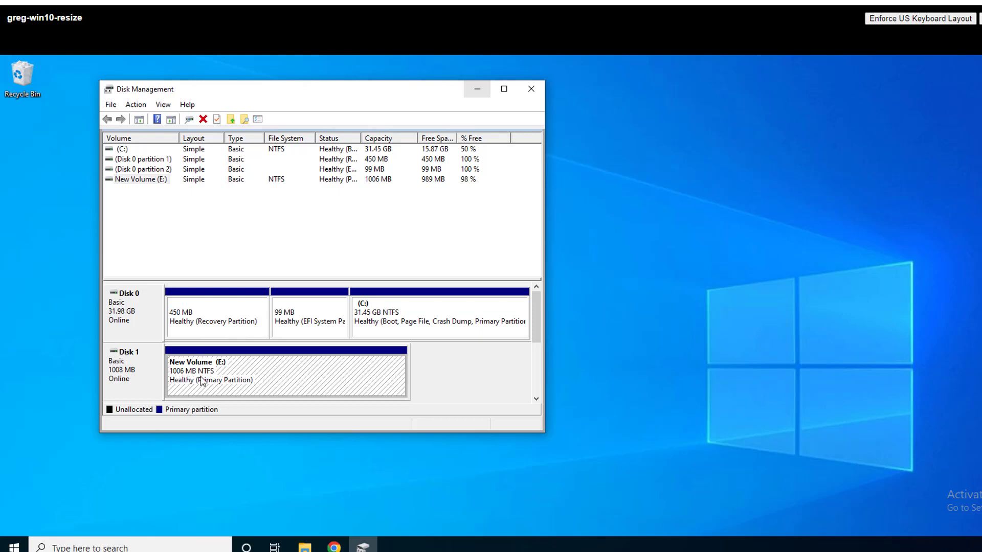
pyautogui.moveTo(286, 160)
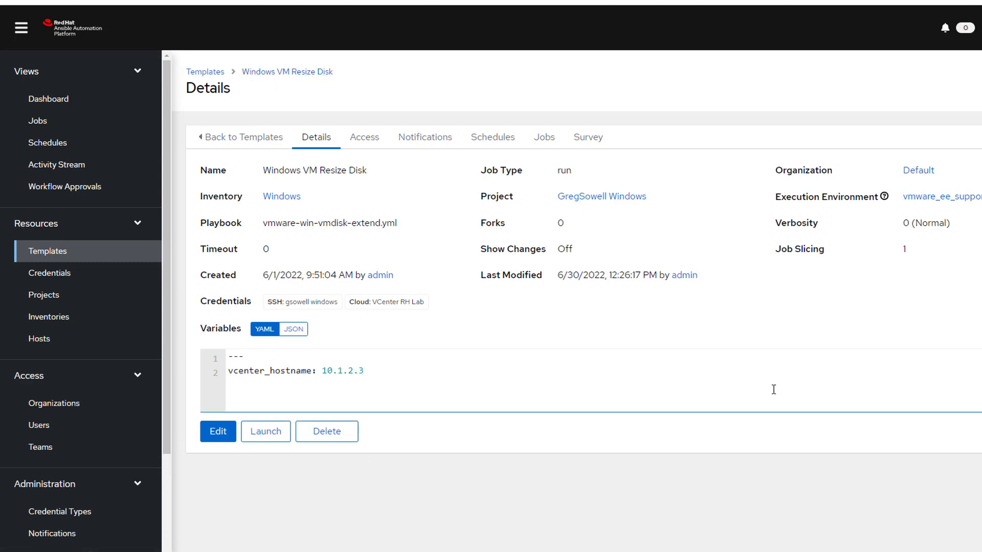
pyautogui.click(266, 431)
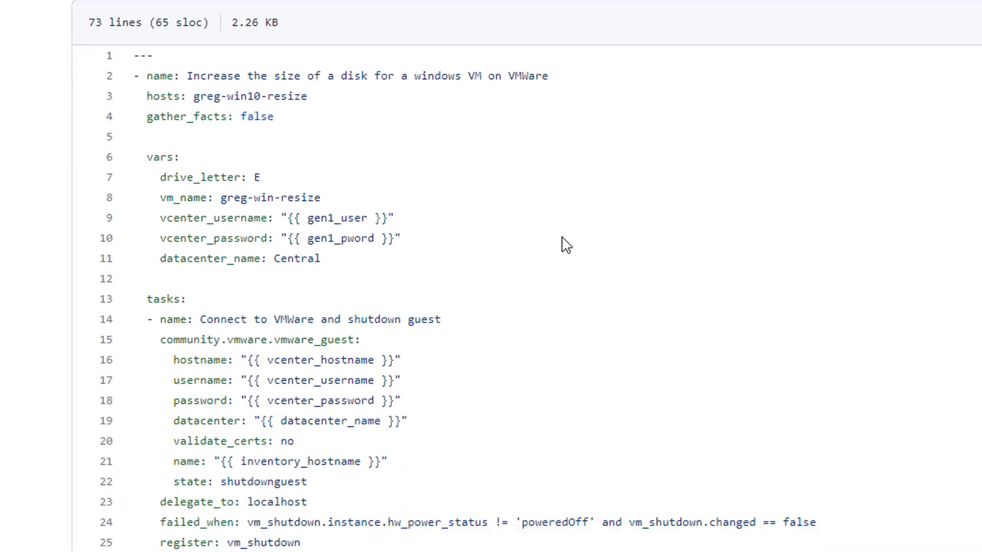
pyautogui.scroll(-3)
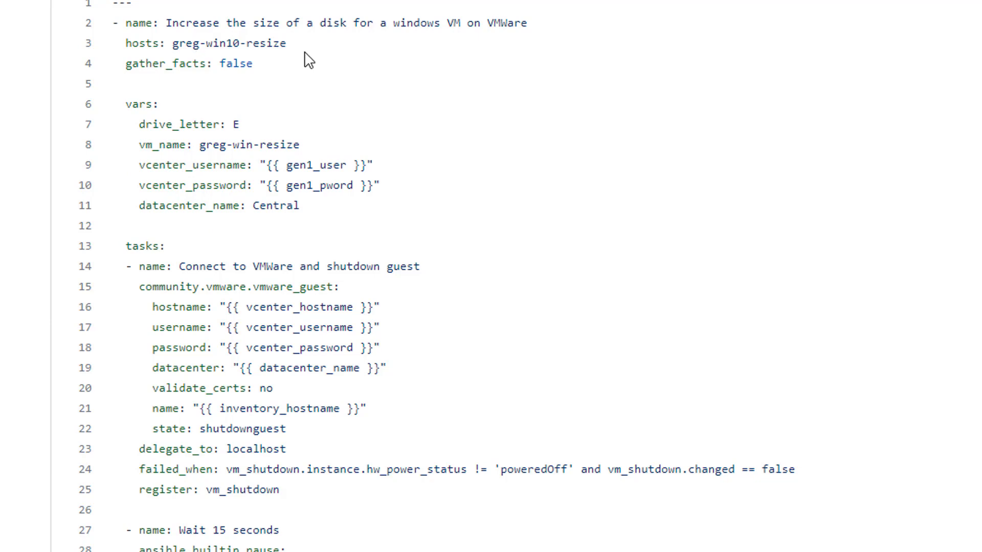
pyautogui.moveTo(453, 113)
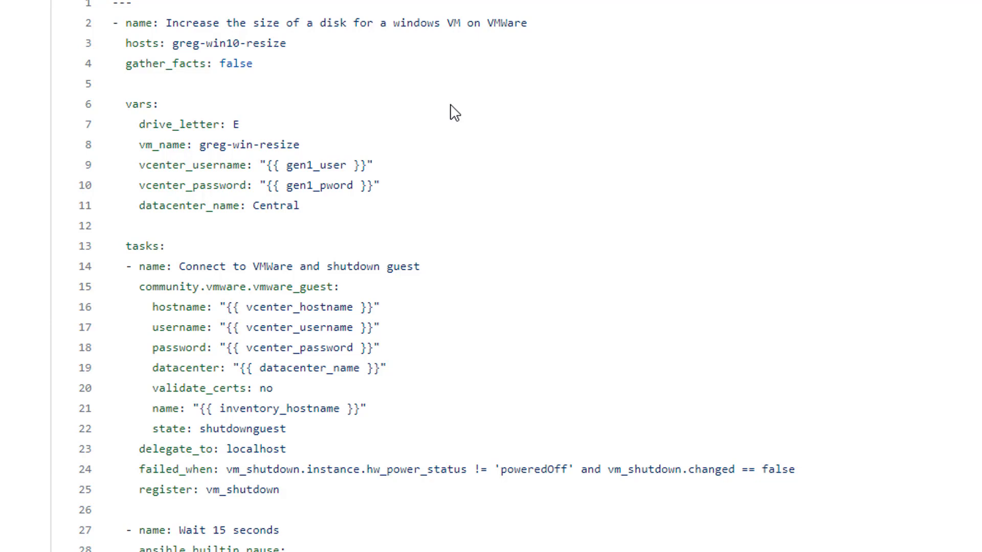
pyautogui.moveTo(274, 172)
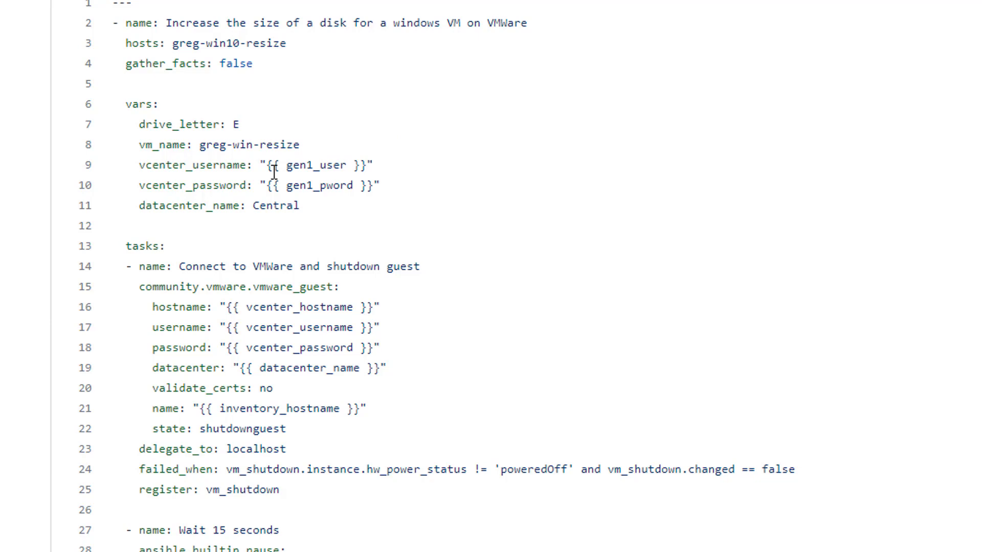
pyautogui.moveTo(380, 236)
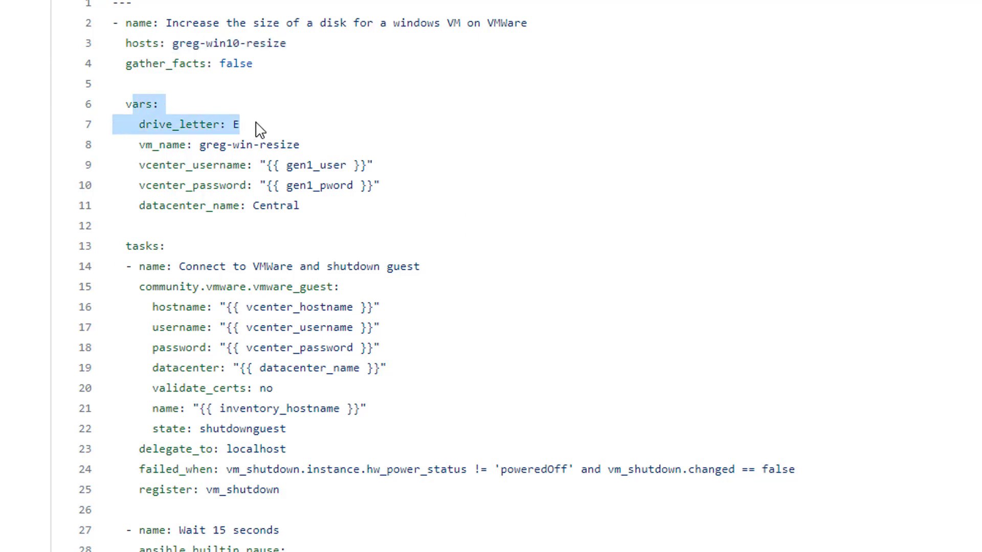
pyautogui.scroll(-3)
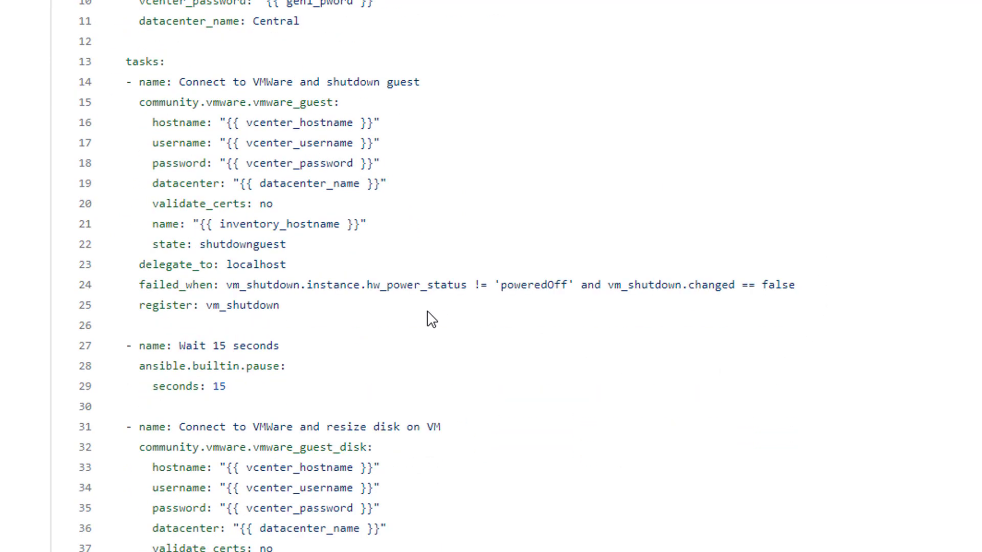
pyautogui.scroll(-3)
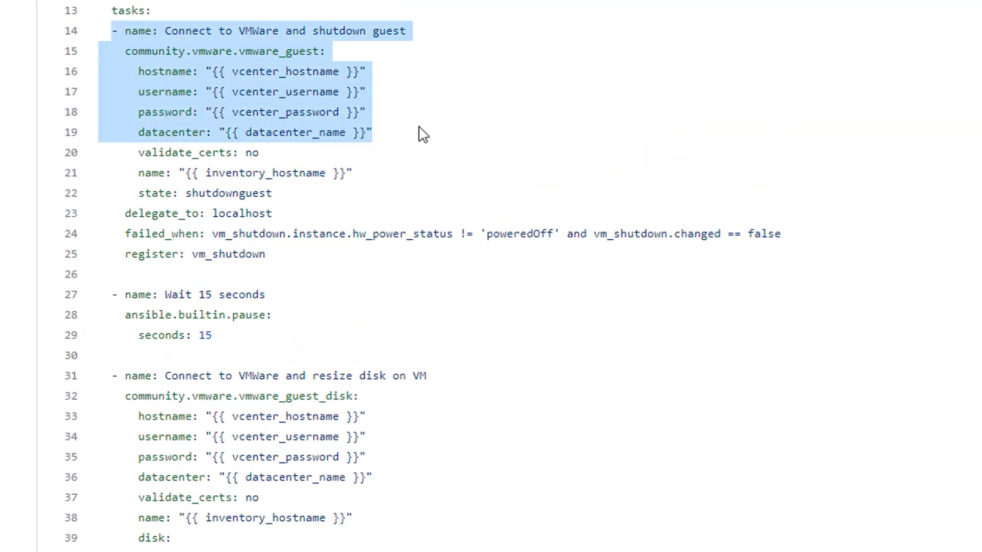
pyautogui.moveTo(419, 132); pyautogui.dragTo(476, 254)
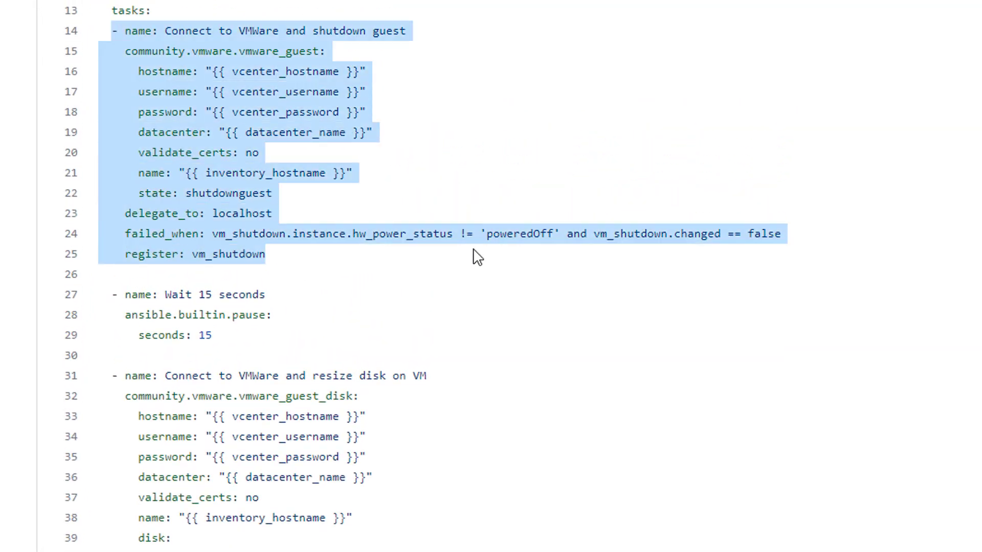
pyautogui.moveTo(537, 335)
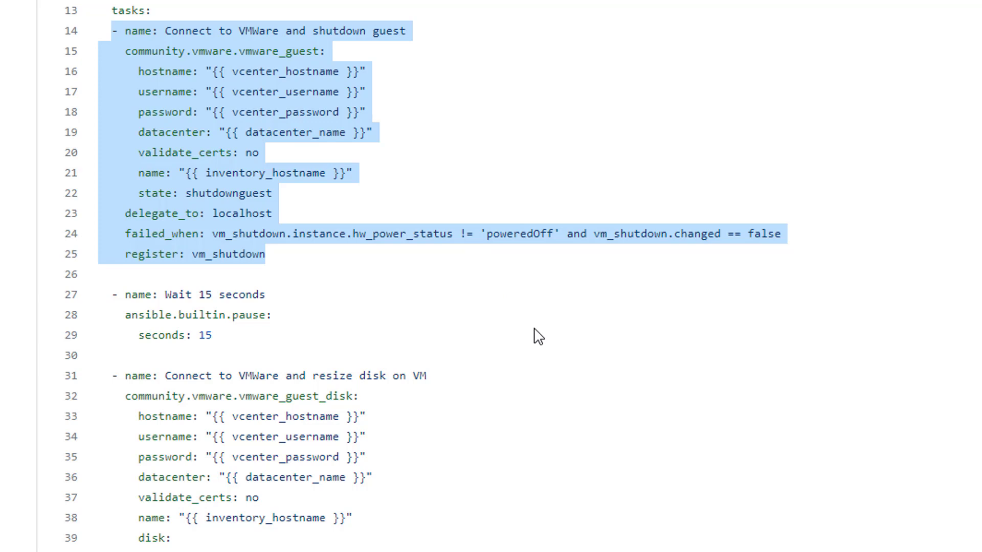
pyautogui.moveTo(559, 340)
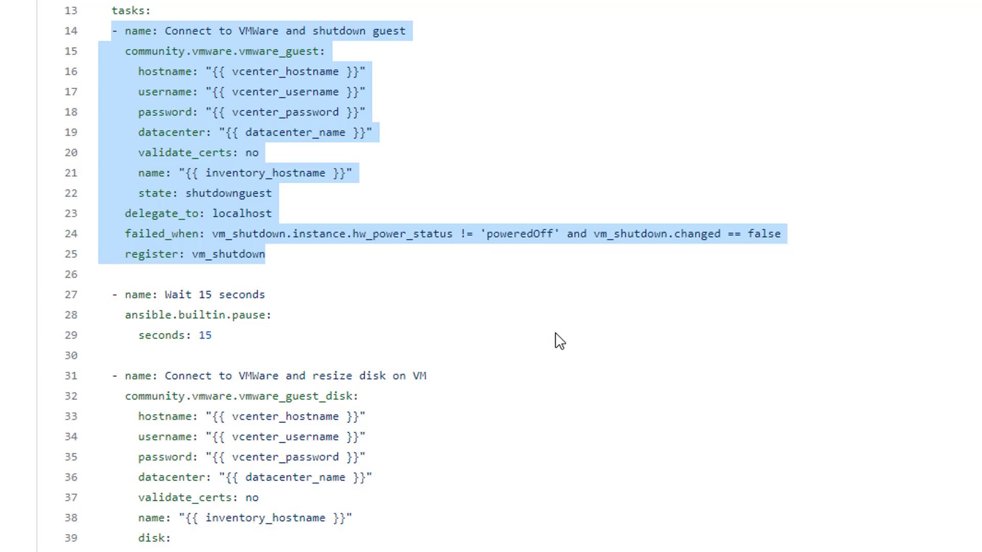
pyautogui.moveTo(232, 171)
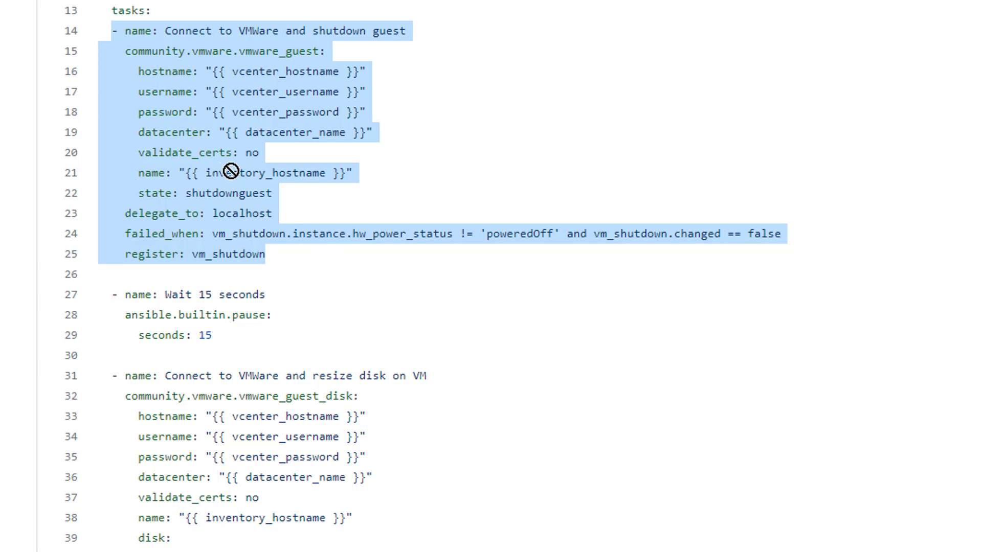
pyautogui.click(344, 174)
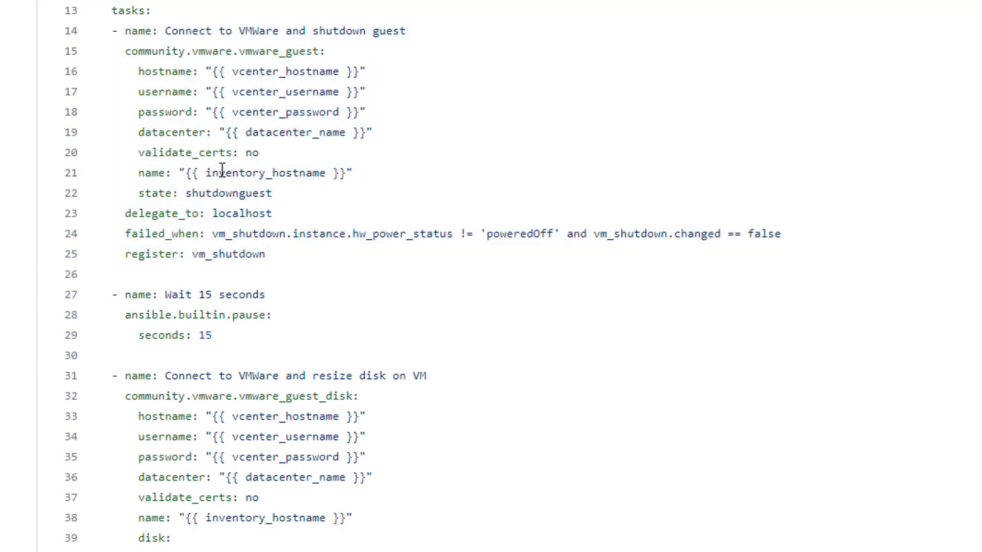
pyautogui.doubleClick(262, 173)
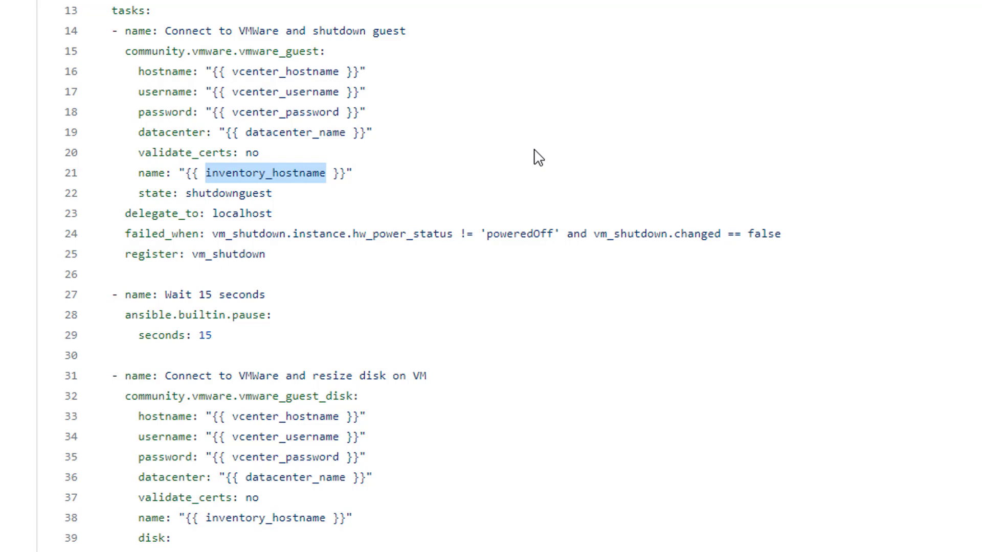
pyautogui.scroll(-3)
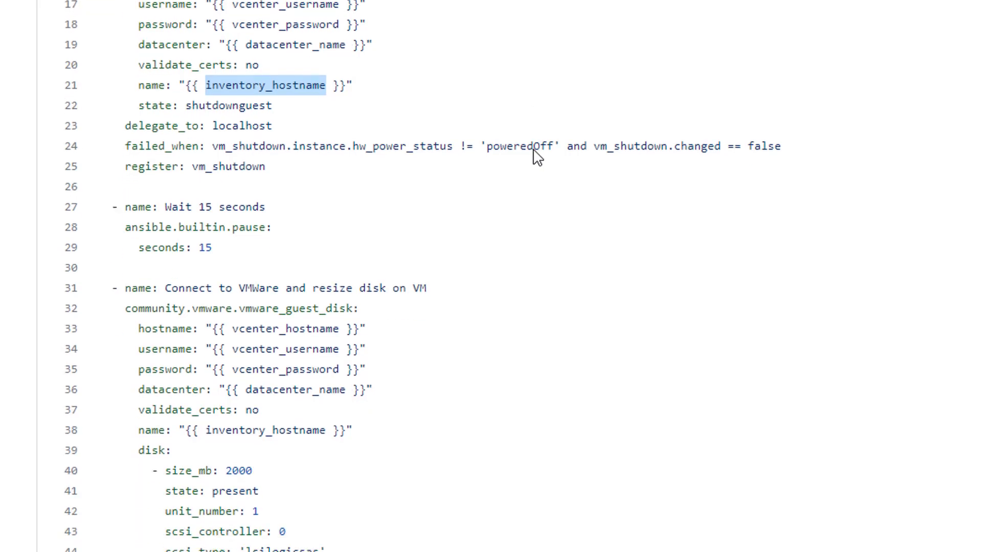
pyautogui.scroll(-3)
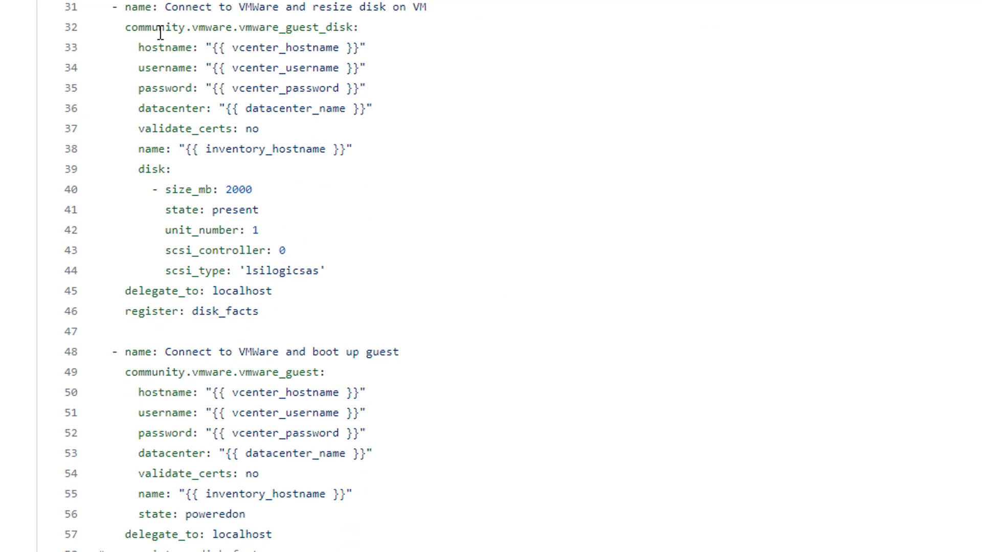
pyautogui.moveTo(207, 68)
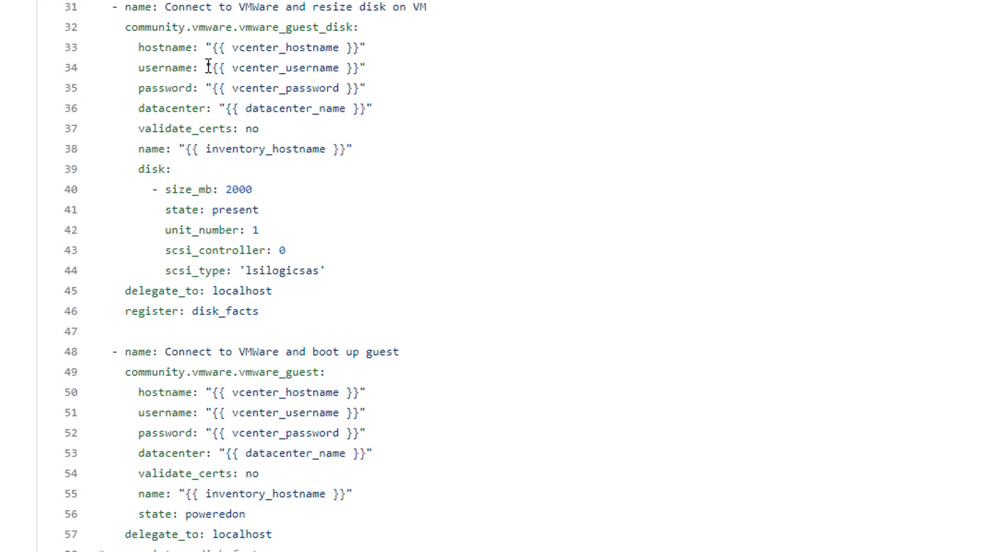
pyautogui.moveTo(313, 309)
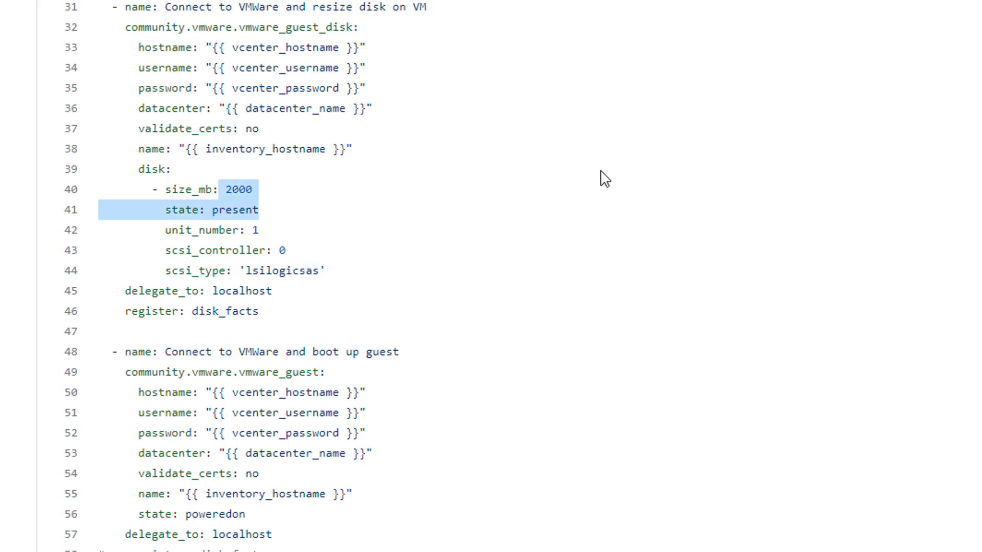
pyautogui.scroll(-3)
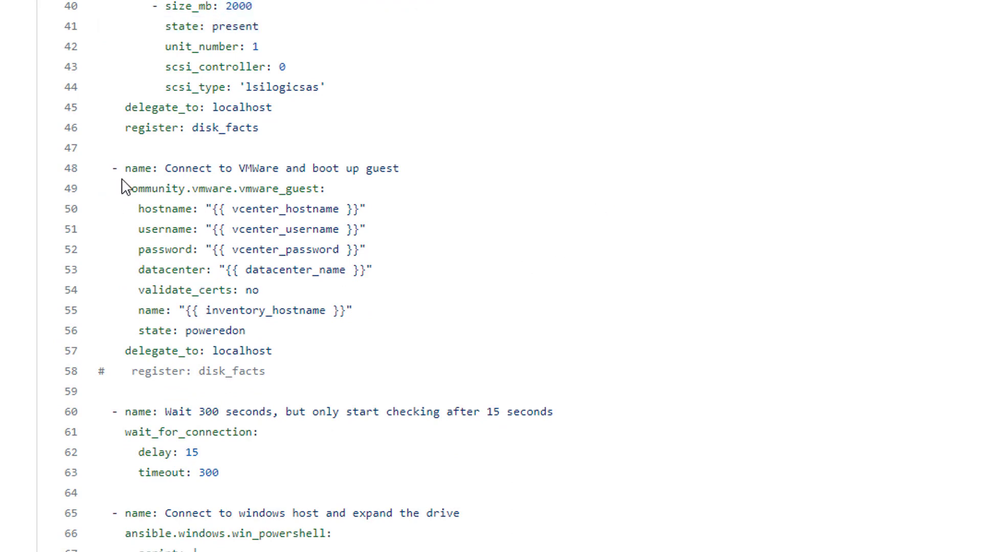
pyautogui.moveTo(125, 189); pyautogui.dragTo(266, 330)
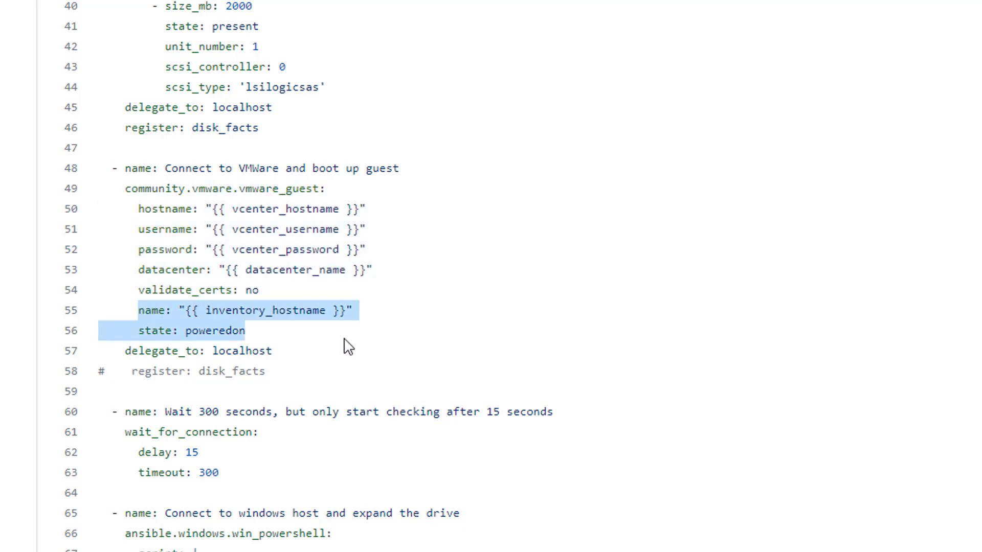
pyautogui.moveTo(692, 390)
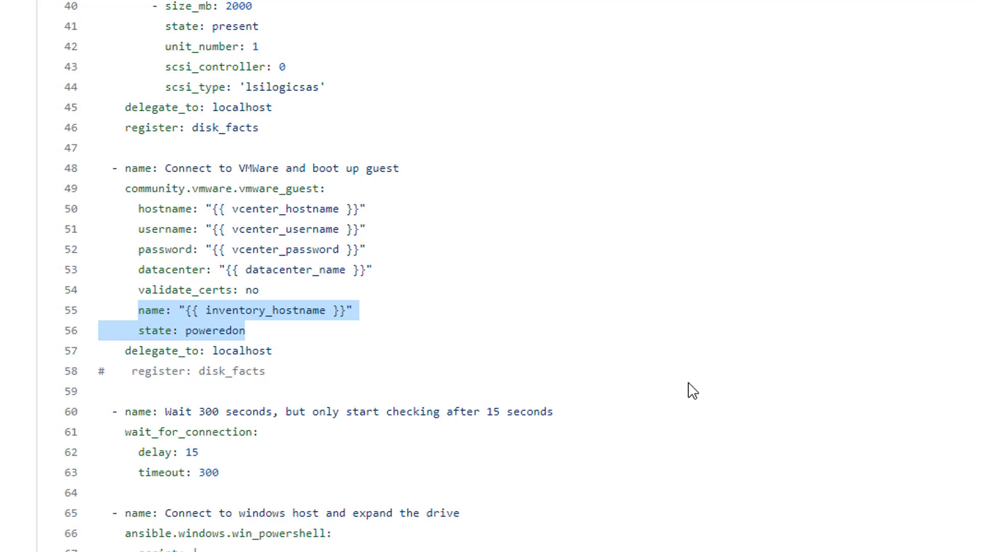
pyautogui.moveTo(238, 445)
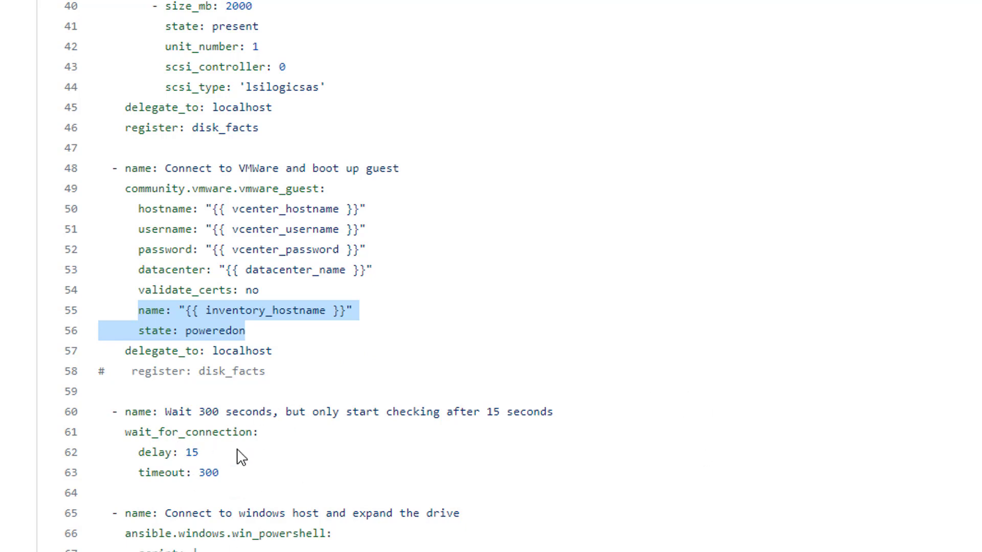
pyautogui.moveTo(337, 435)
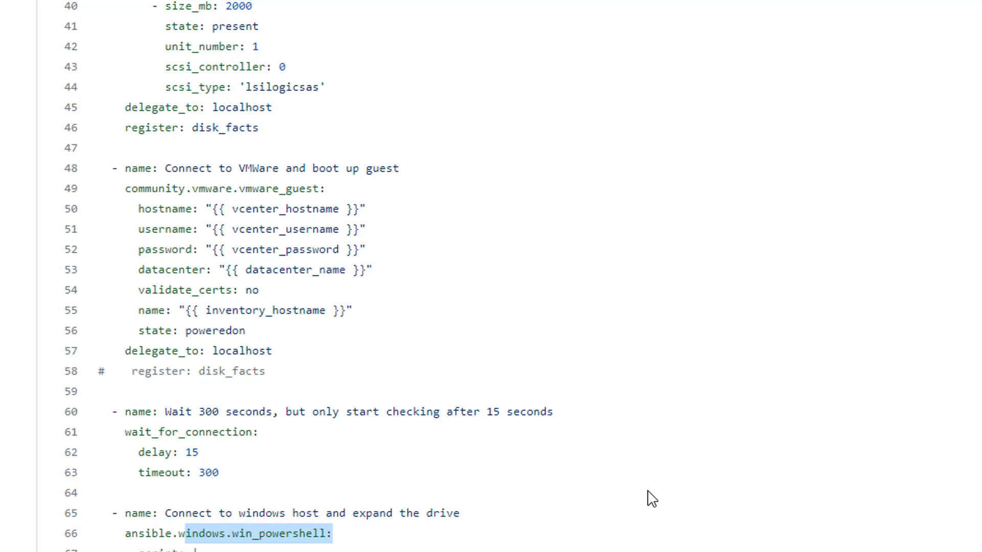
pyautogui.scroll(-3)
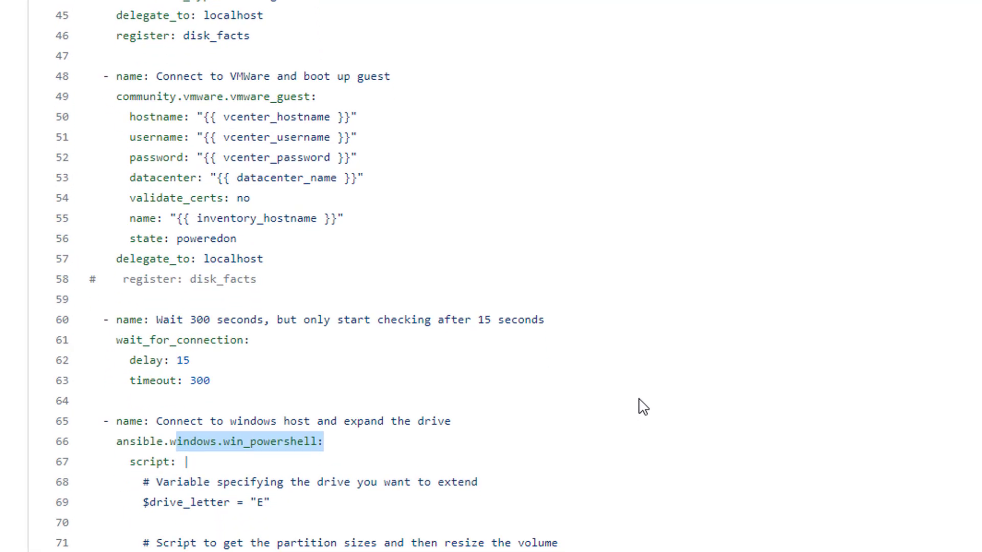
pyautogui.scroll(-3)
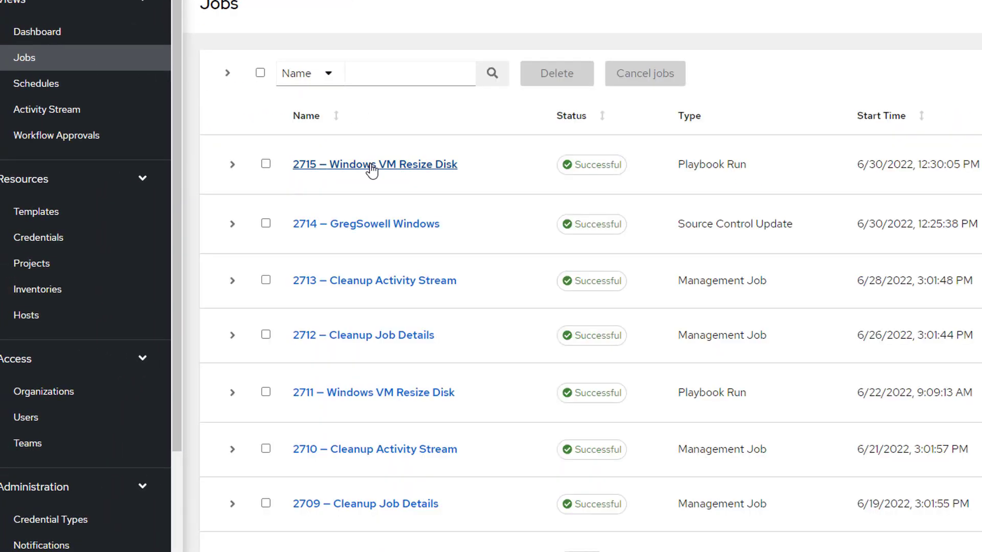
# View job 2715 Windows VM Resize Disk output down to the recap (ok=6, changed=4, failed=0).
pyautogui.click(375, 164)
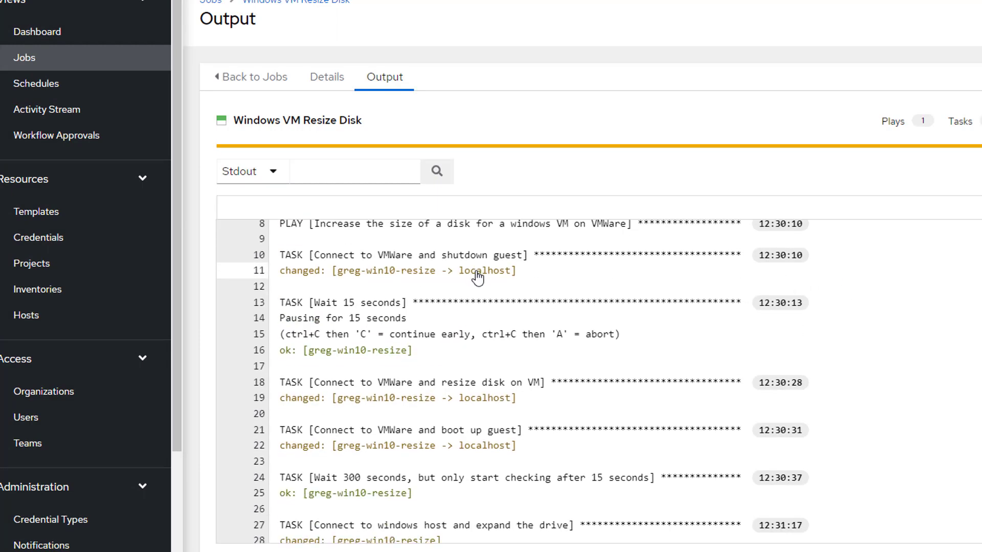
pyautogui.scroll(-3)
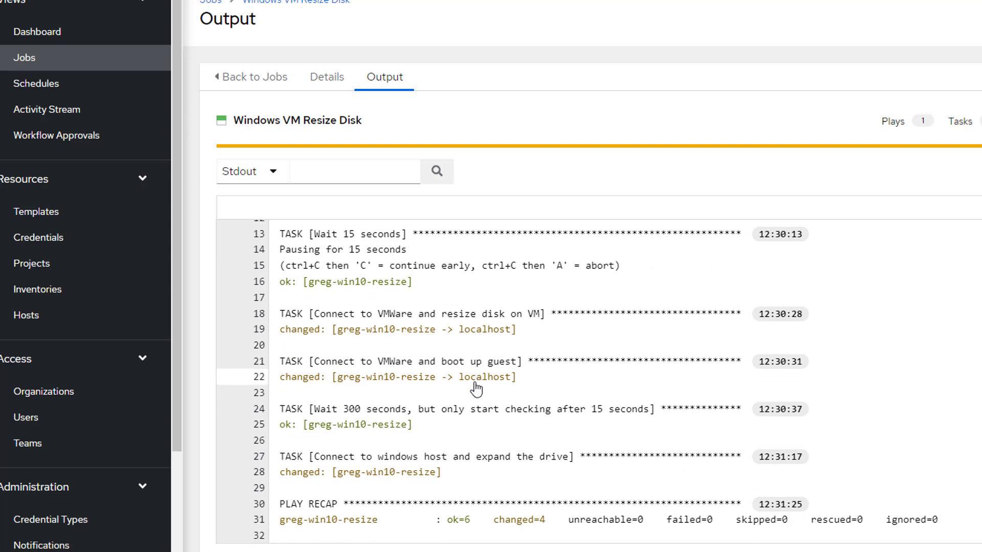
pyautogui.moveTo(417, 485)
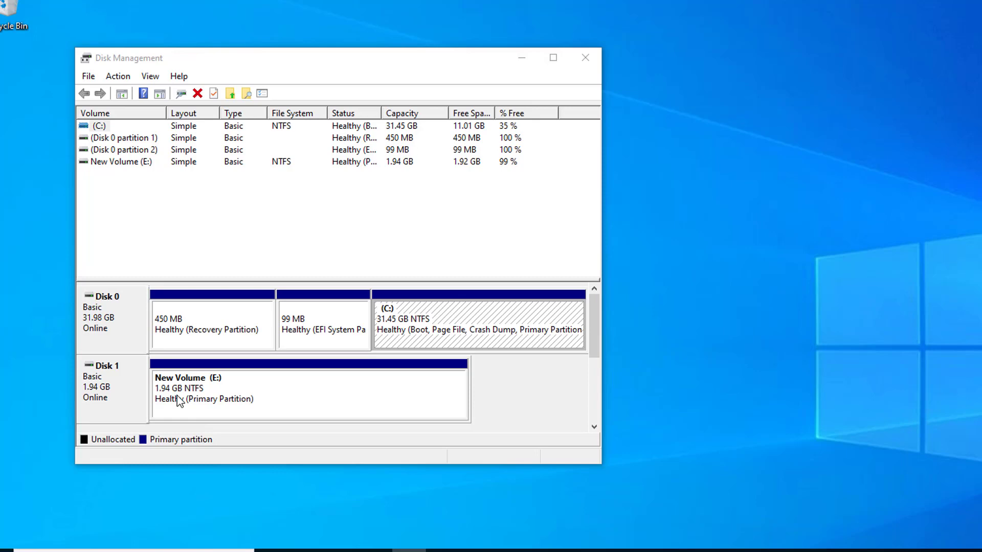
pyautogui.moveTo(561, 479)
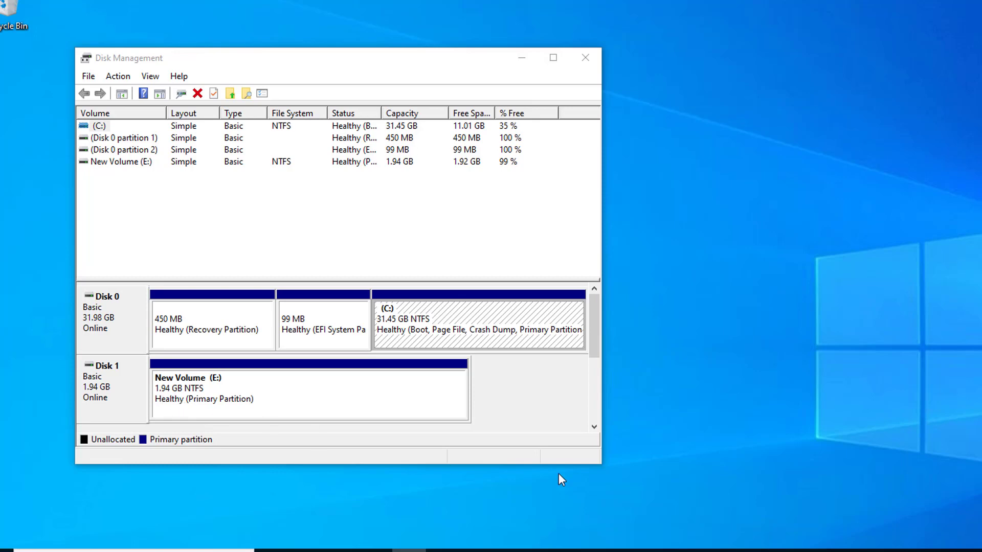
pyautogui.moveTo(617, 384)
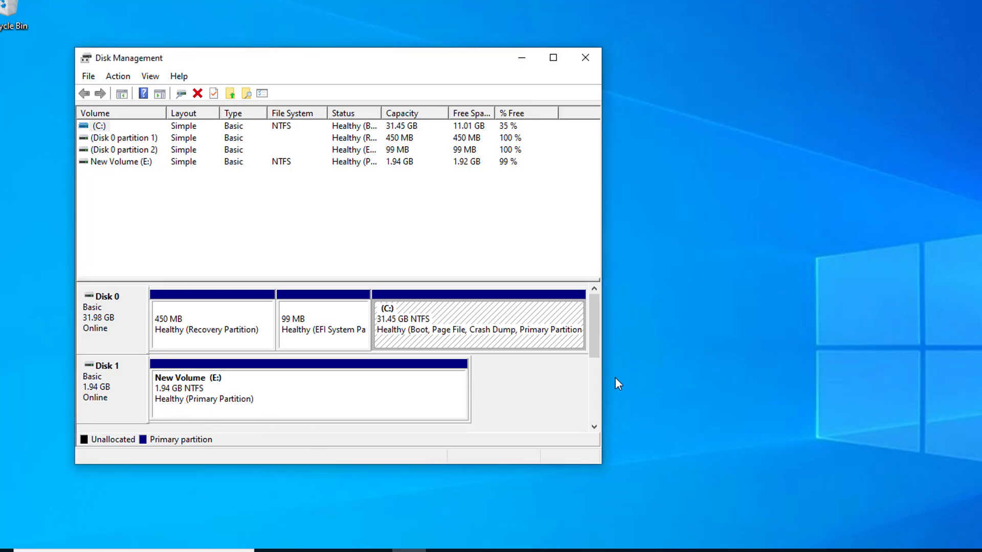
pyautogui.moveTo(495, 405)
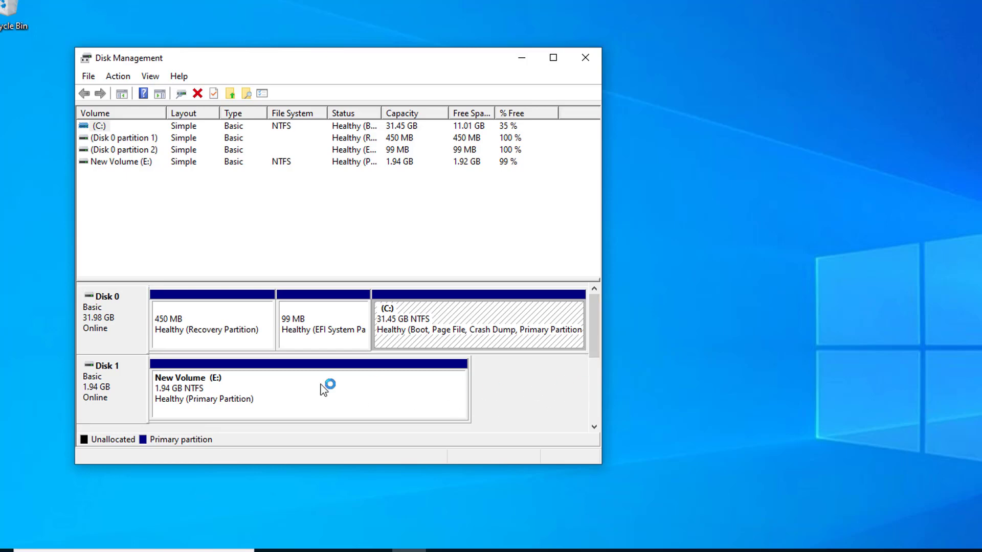
pyautogui.moveTo(223, 392)
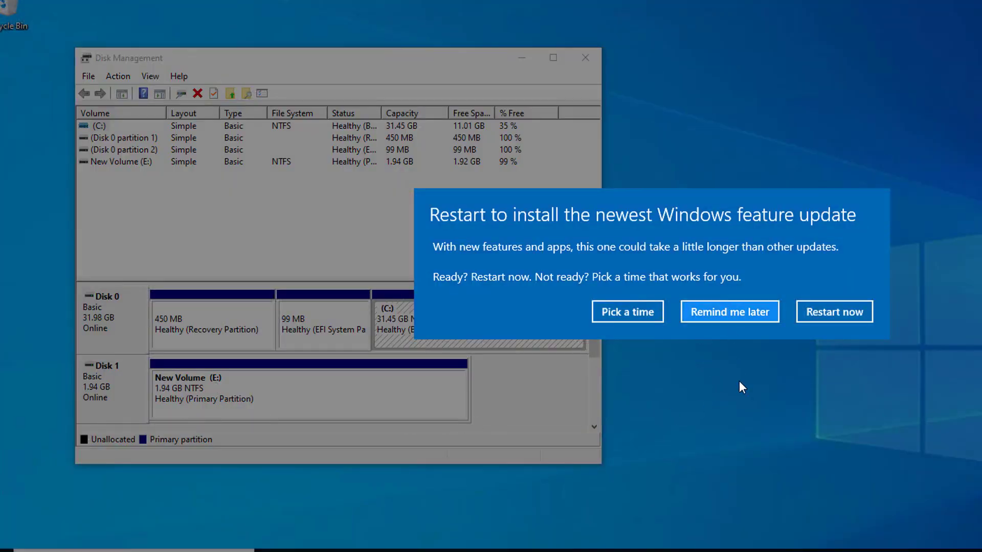
pyautogui.click(730, 311)
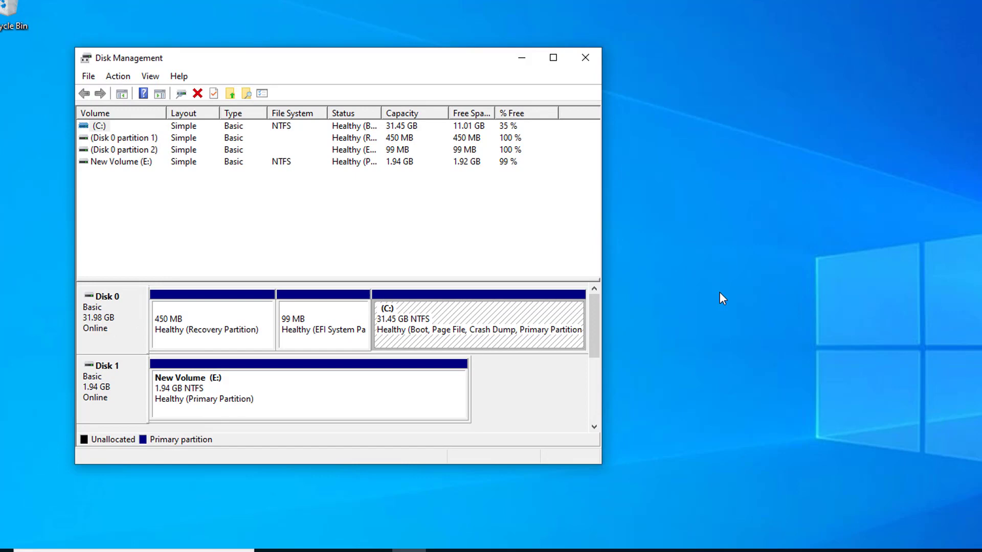